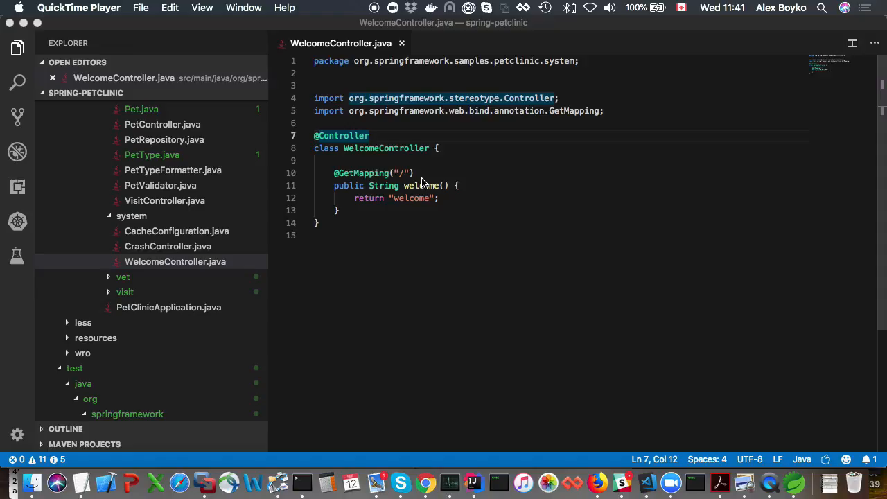
mouse_move(390, 170)
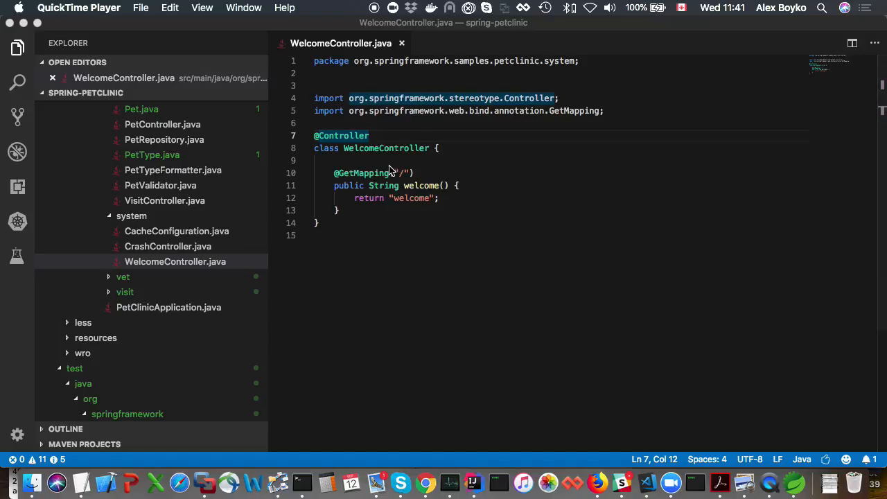
mouse_move(399, 160)
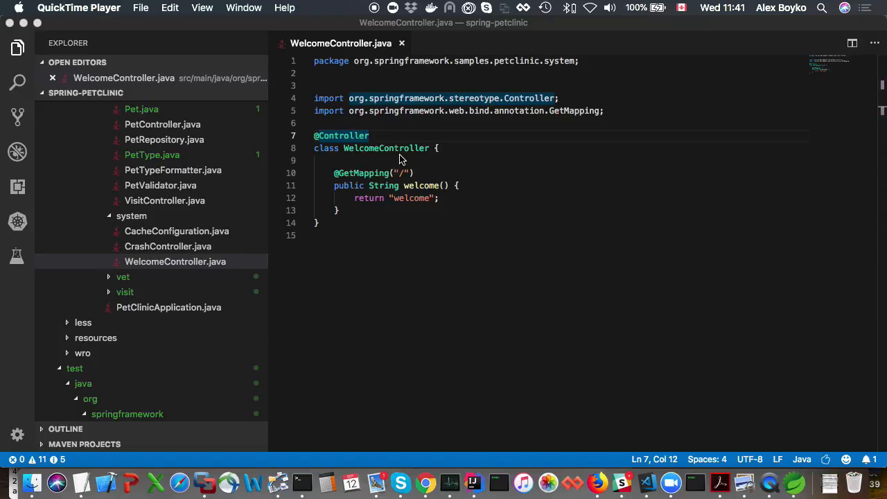
mouse_move(247, 95)
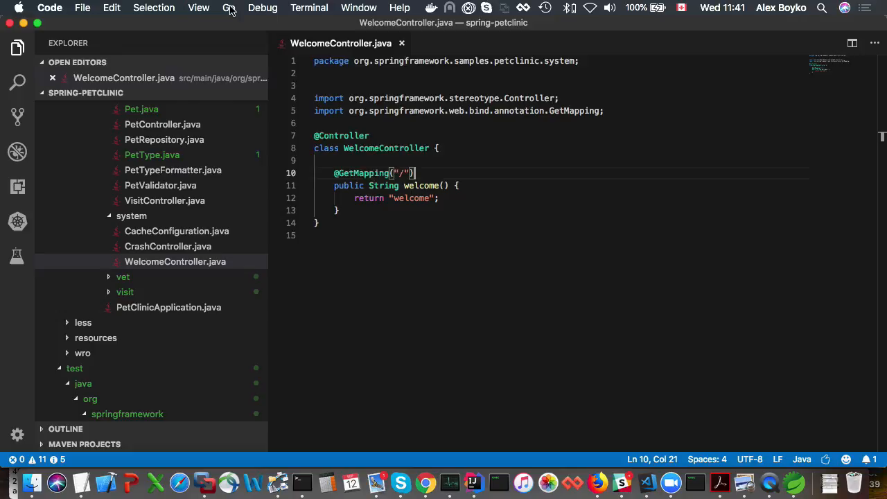
click(229, 8)
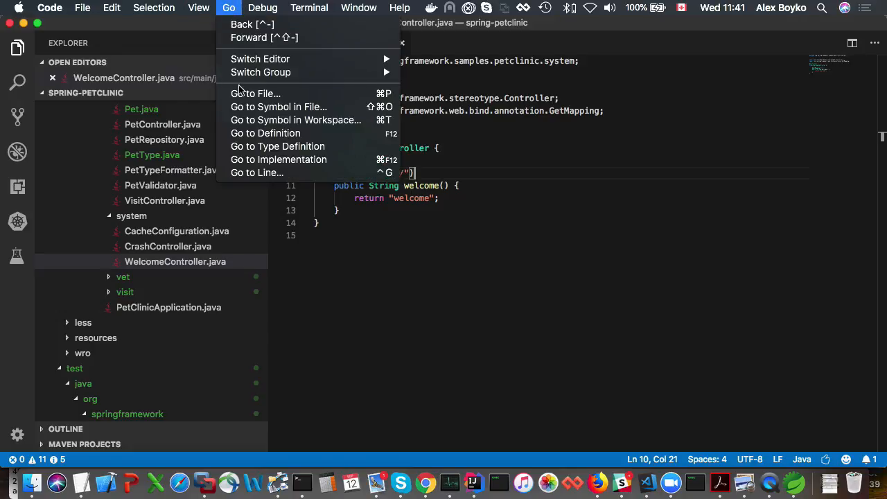
mouse_move(296, 120)
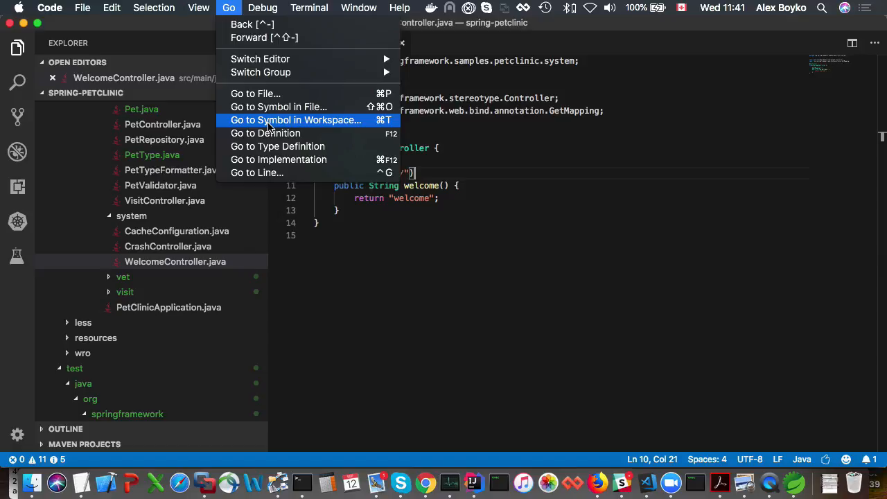
click(295, 120)
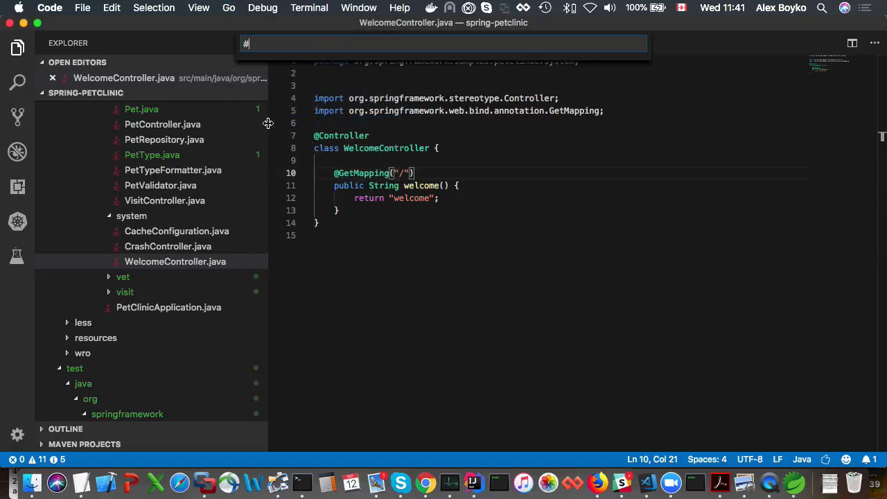
text(#)
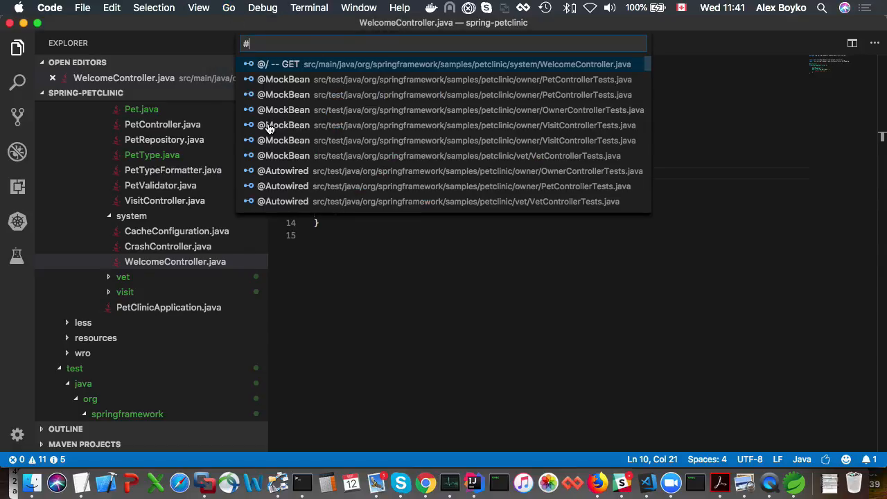
text(@)
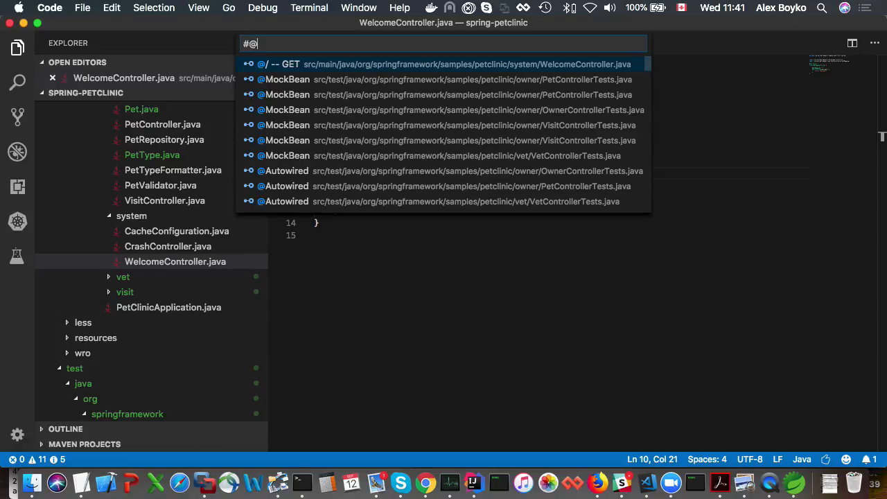
scroll(down, 3)
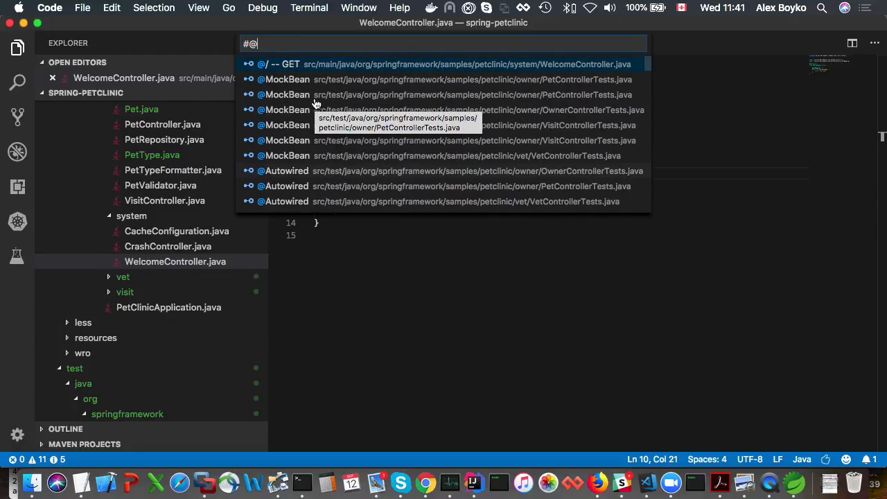
Refine the symbol query with '+', '/' and 'ow' to show /owners request mappings.
text(+)
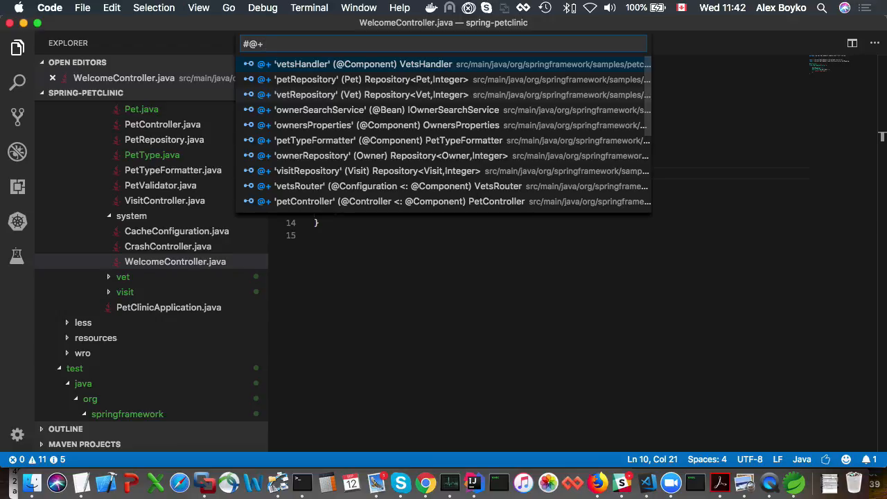
text(/)
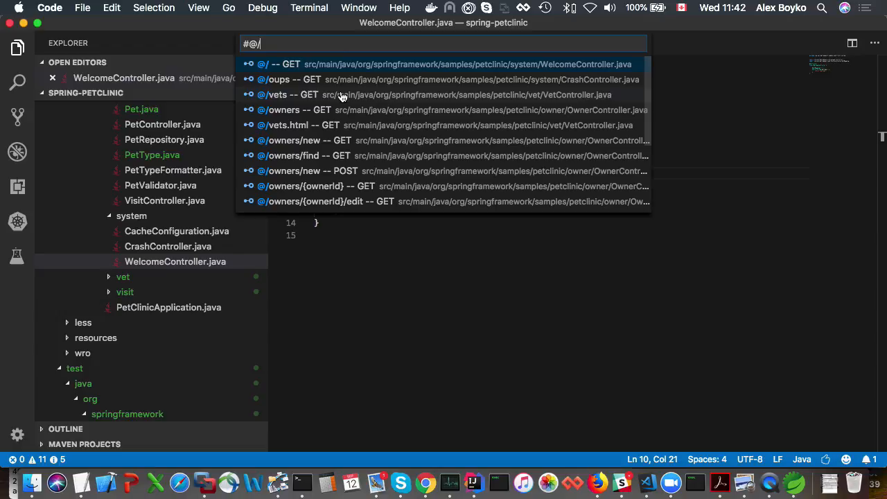
text(ow)
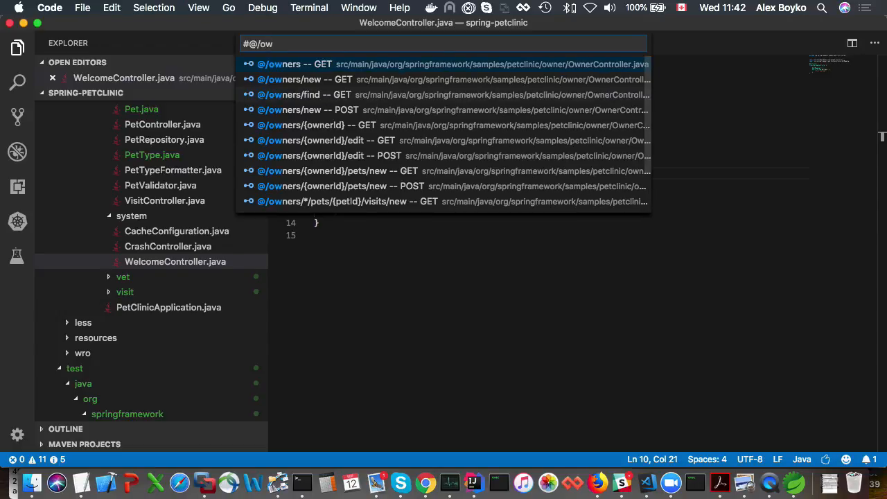
mouse_move(305, 119)
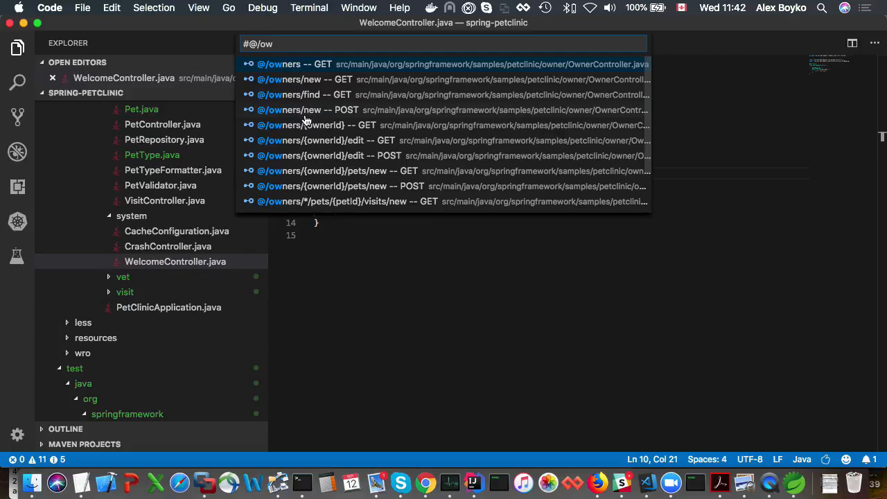
mouse_move(282, 69)
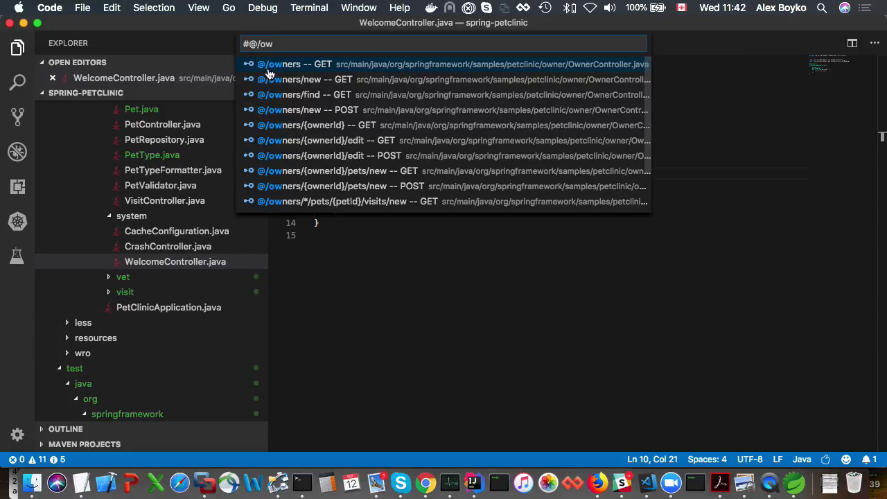
mouse_move(323, 65)
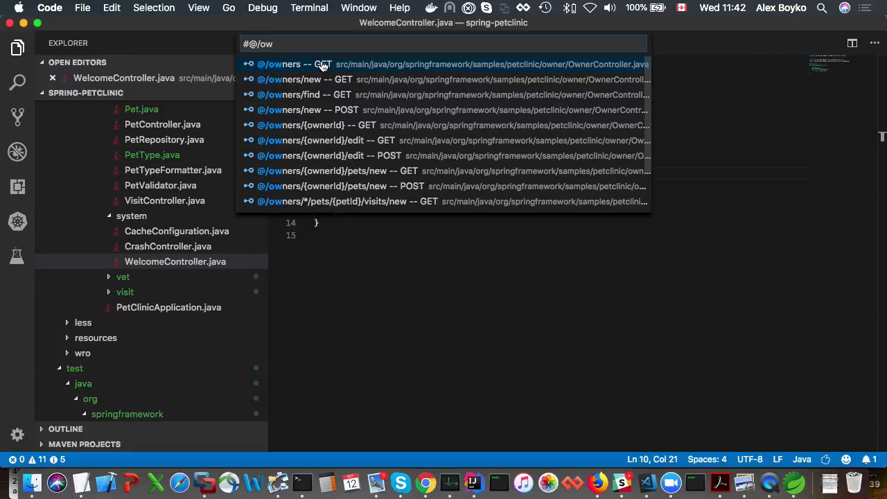
mouse_move(402, 77)
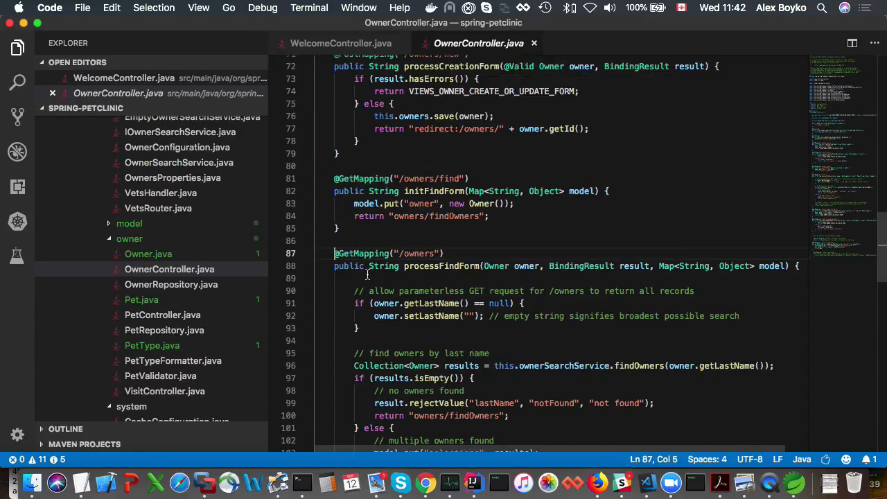
mouse_move(383, 265)
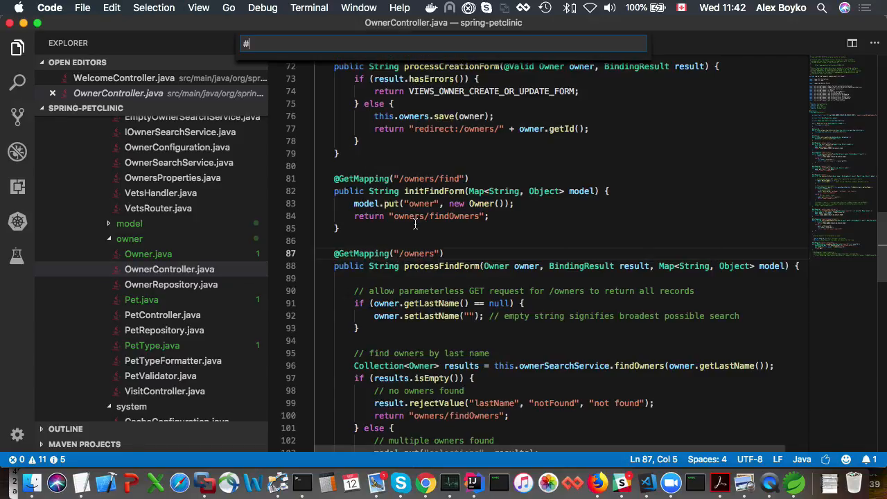
Search Spring beans with '@+' and open OwnersProperties.java via 'ownersProperties'.
text(@)
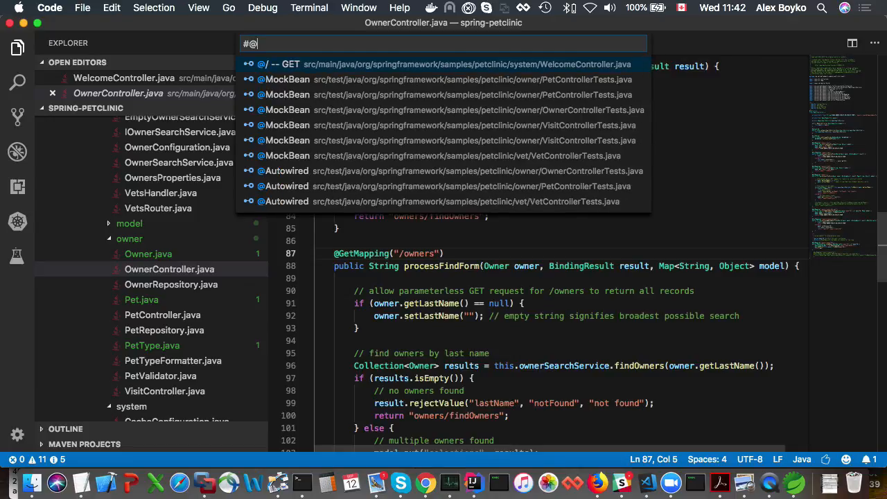
text(+)
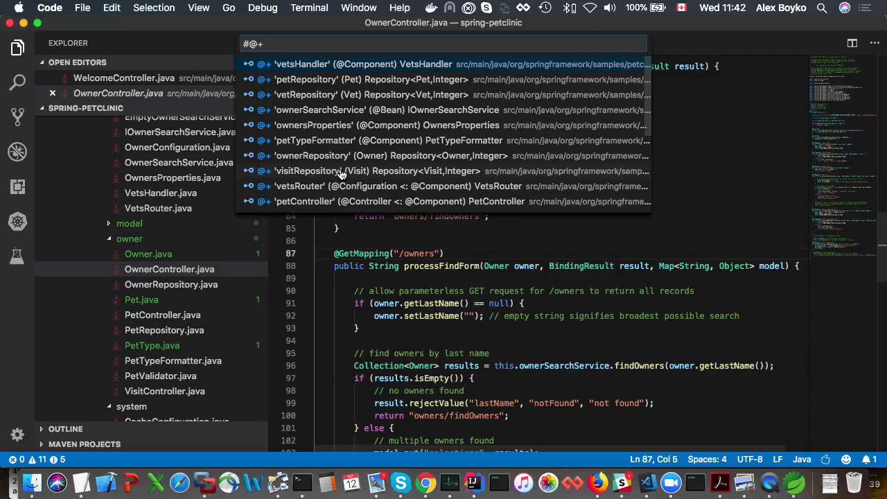
mouse_move(306, 130)
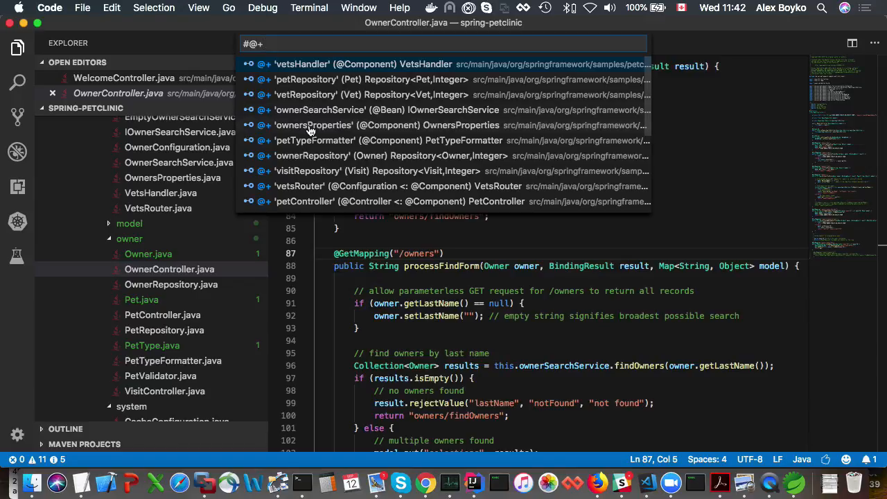
click(386, 125)
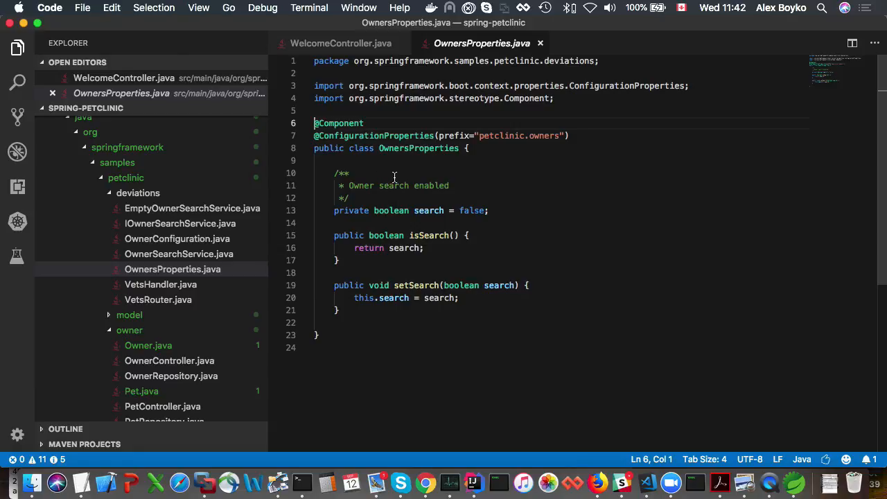
mouse_move(690, 363)
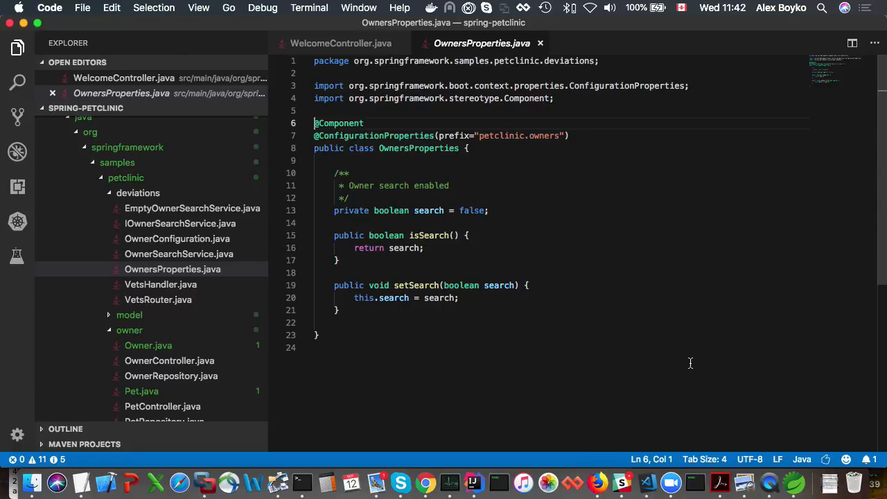
mouse_move(670, 482)
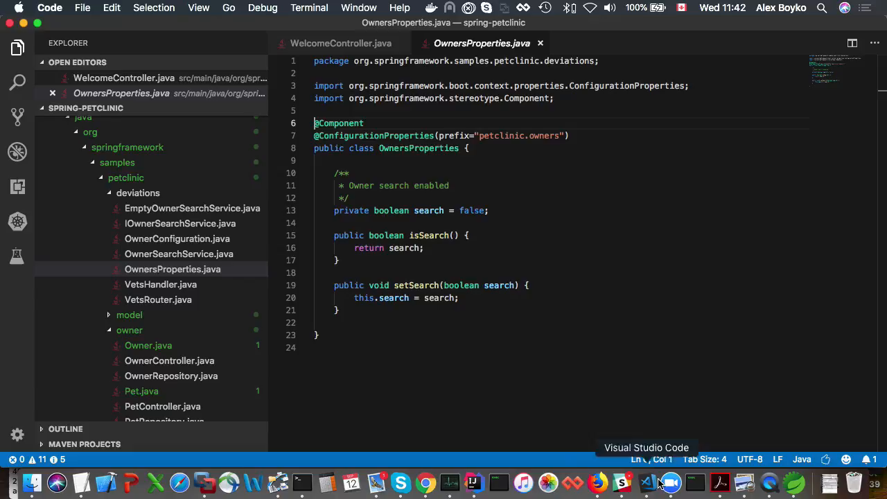
In Spring Tool Suite, search beans with '@+owner' and jump to ownerSearchService.
click(670, 483)
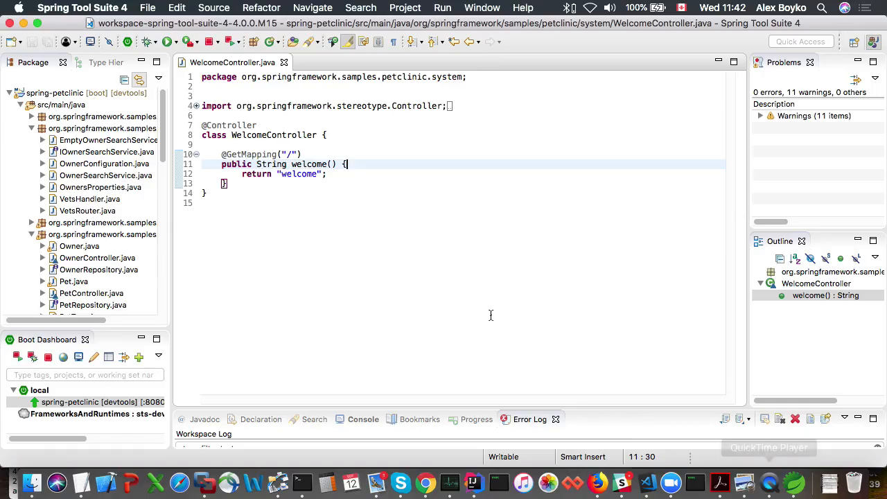
mouse_move(447, 267)
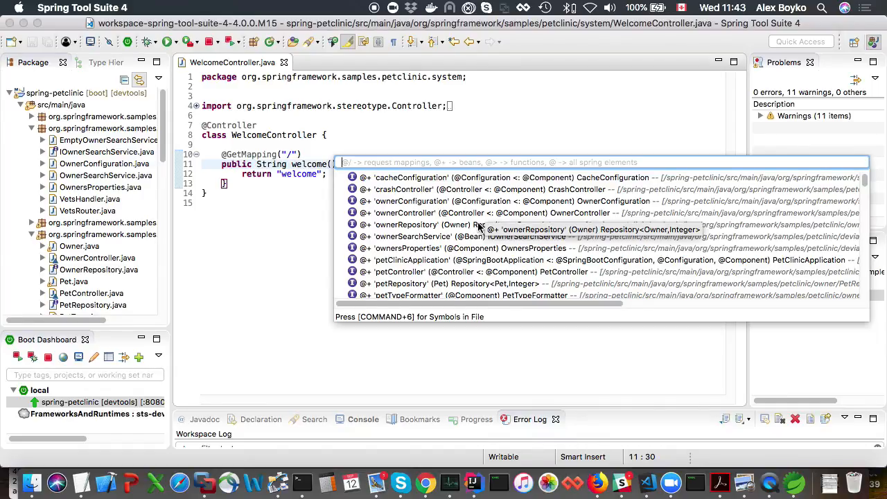
text(@)
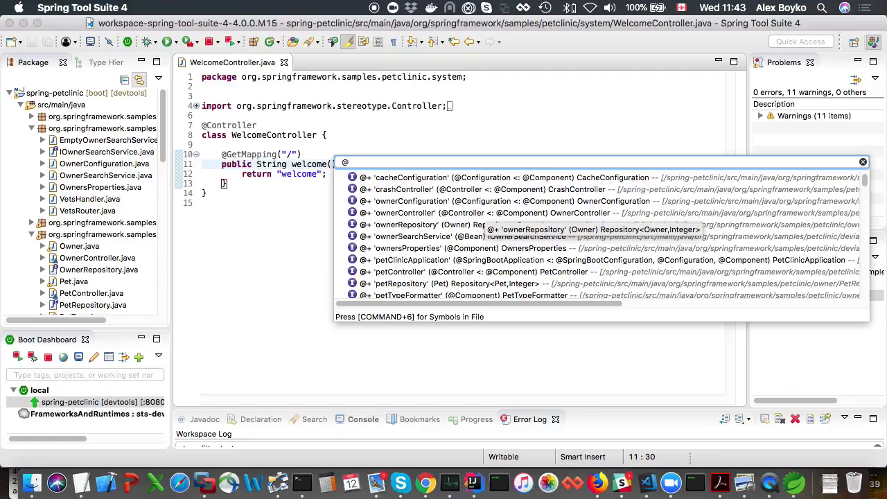
text(+)
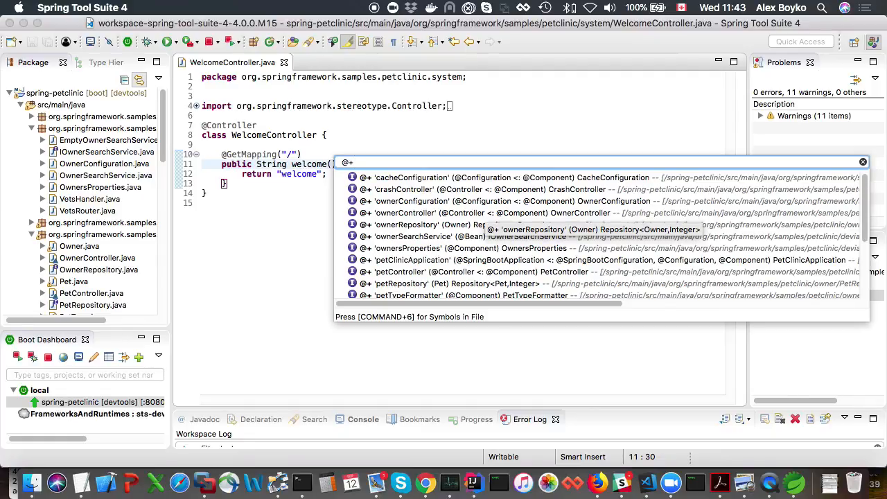
text(owner)
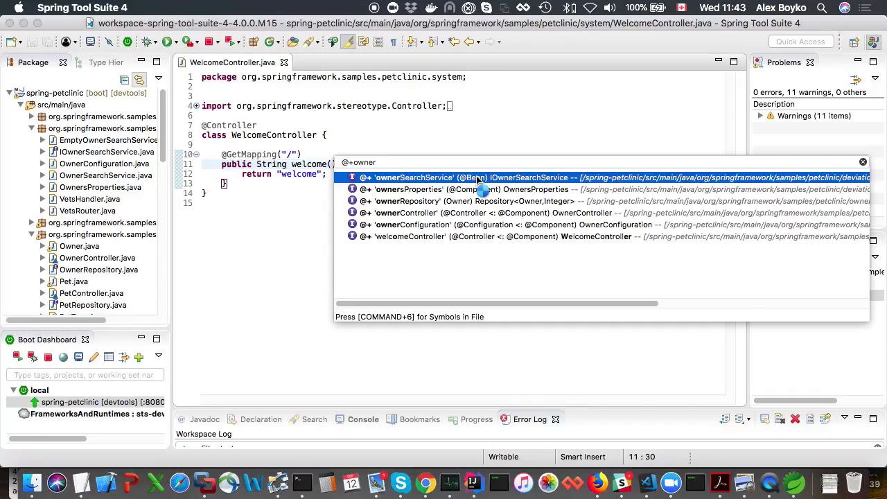
click(485, 178)
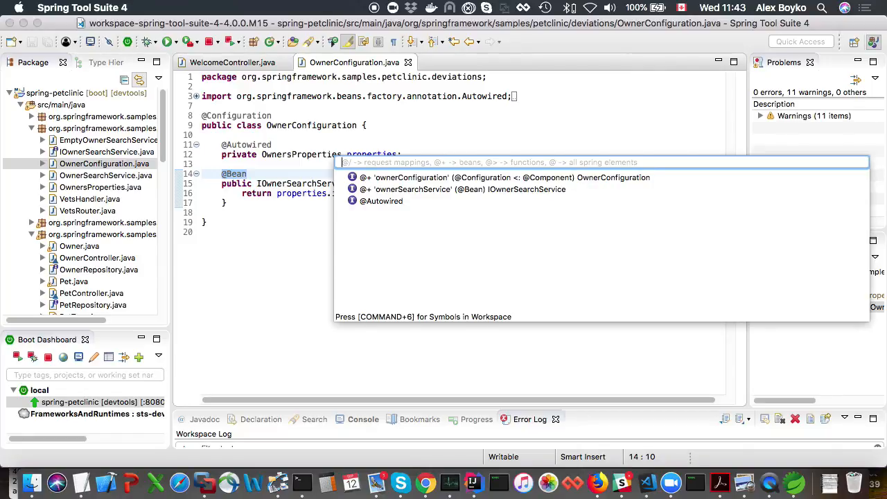
text(@)
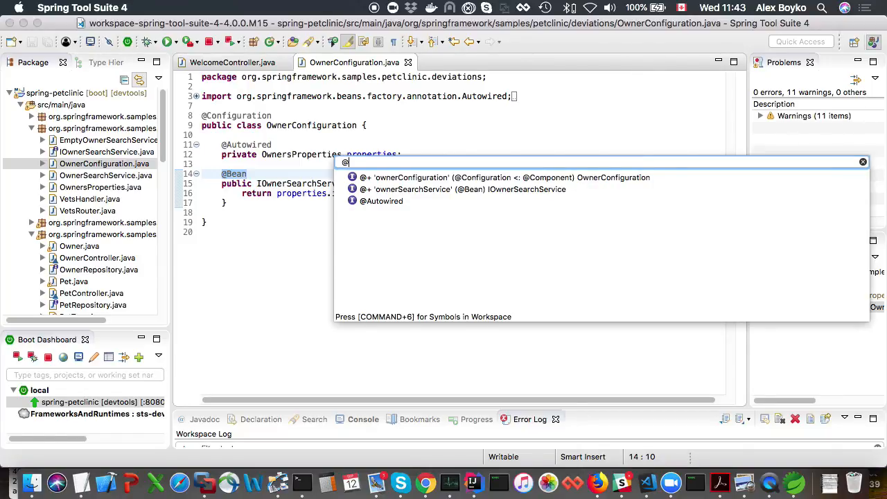
text(Component)
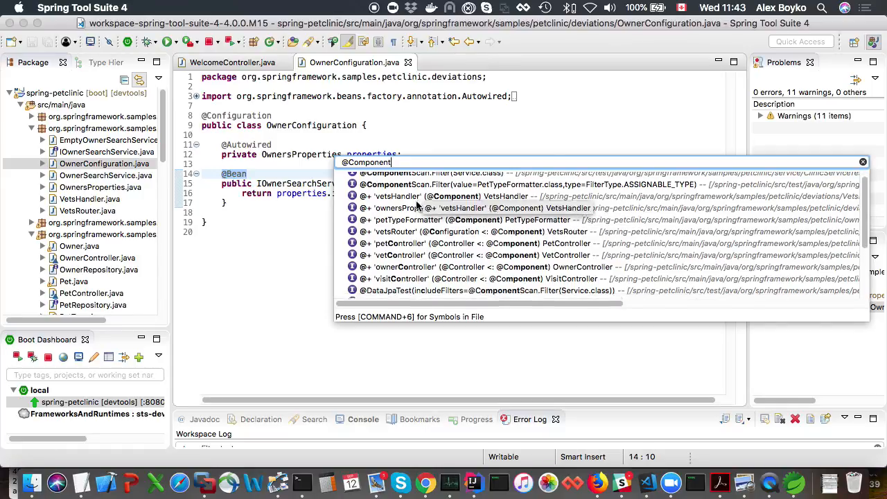
scroll(down, 3)
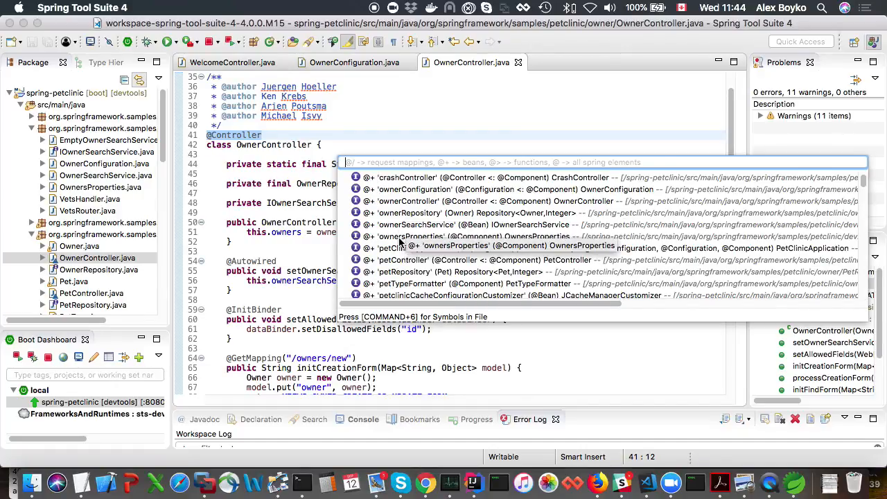
text(@+)
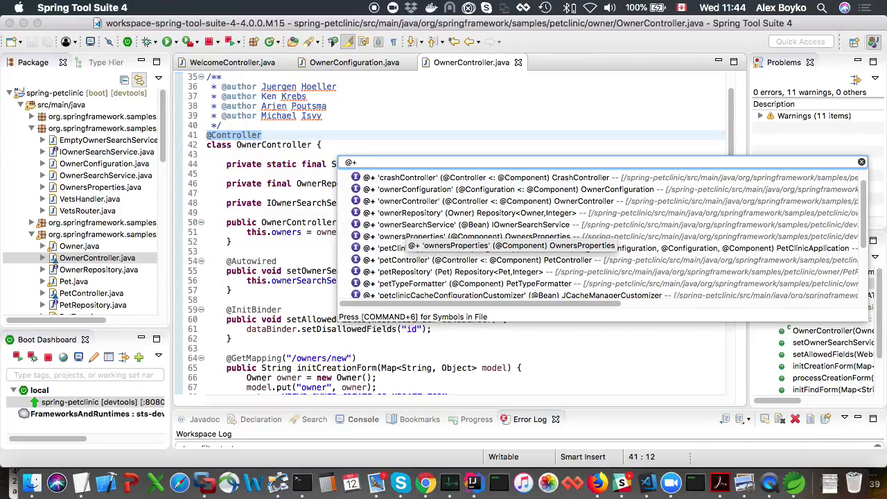
text(Com)
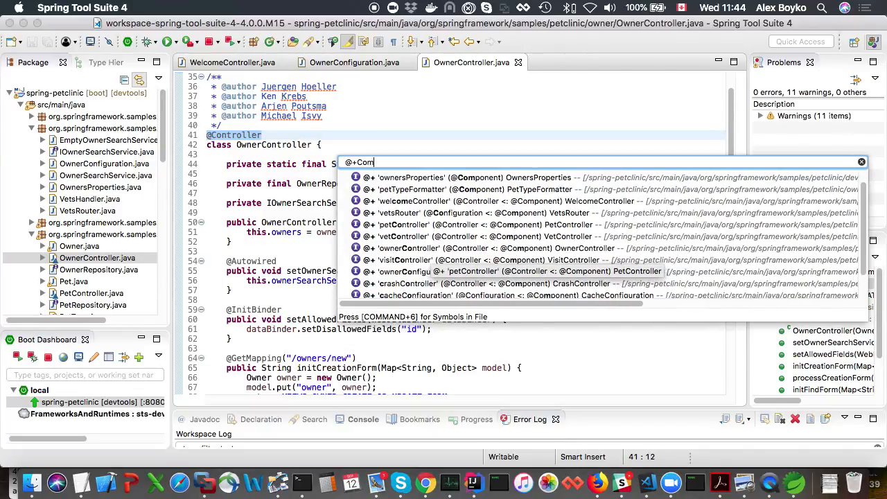
text(ponent)
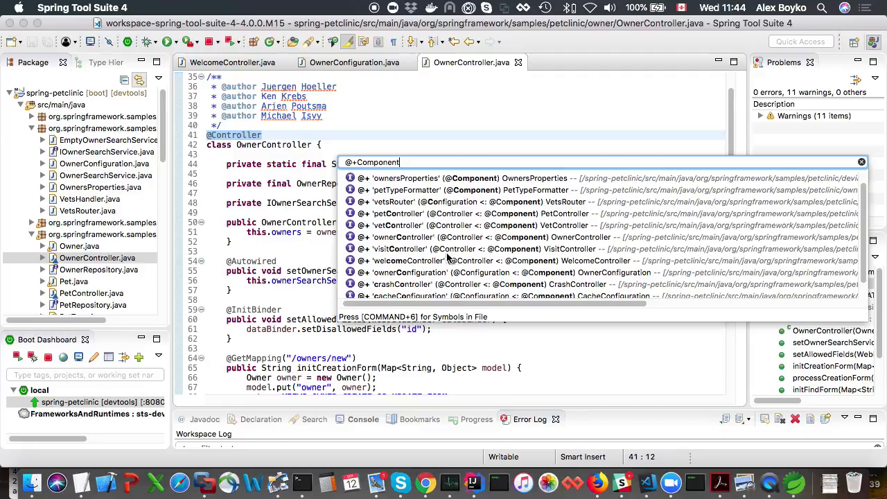
scroll(down, 3)
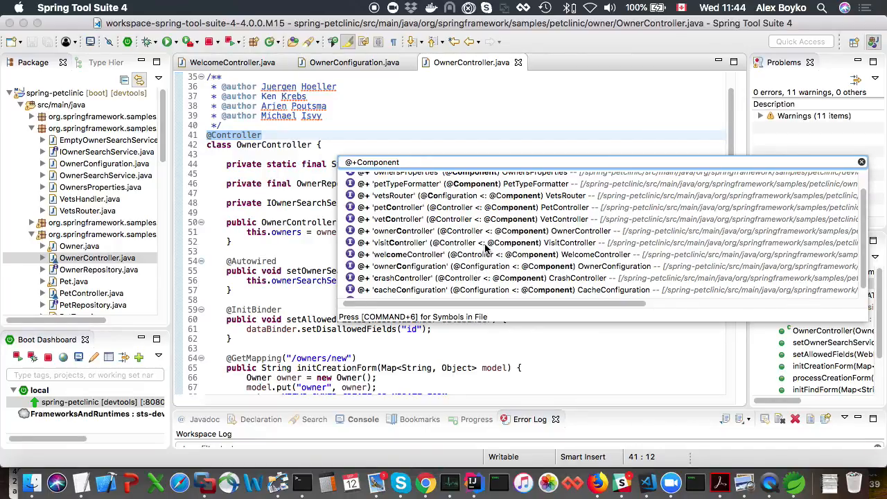
scroll(up, 3)
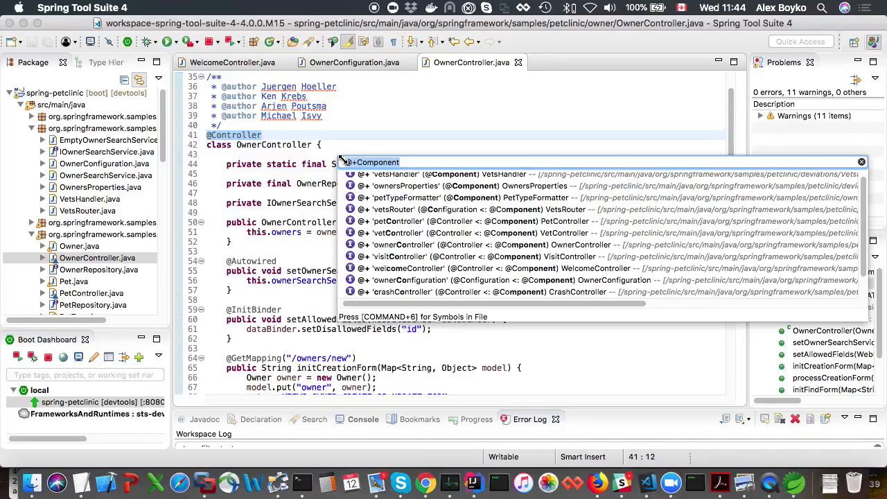
text(P)
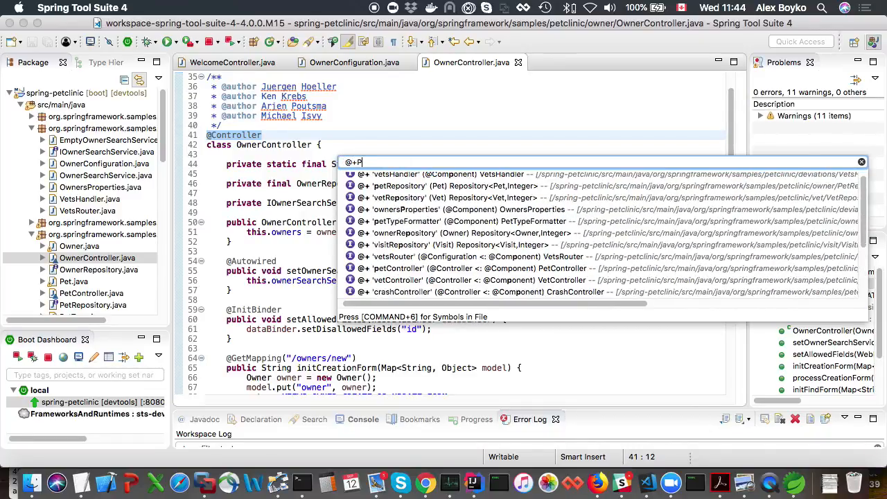
text(etRe)
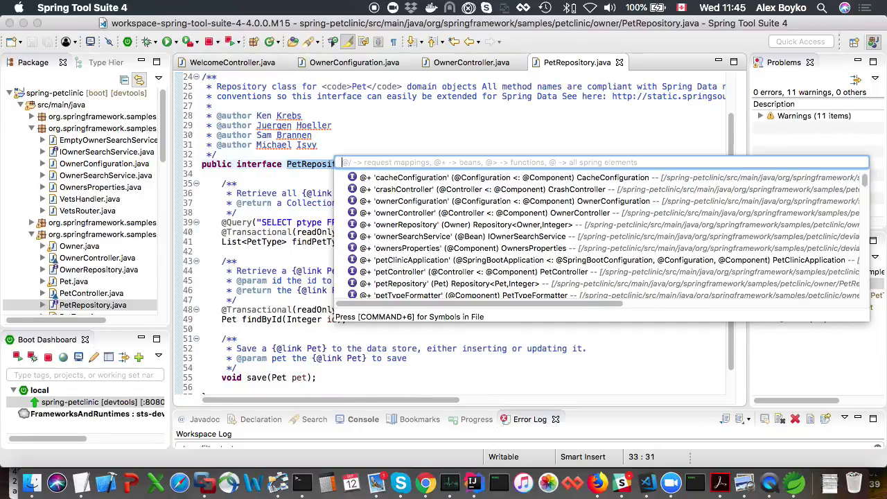
text(//)
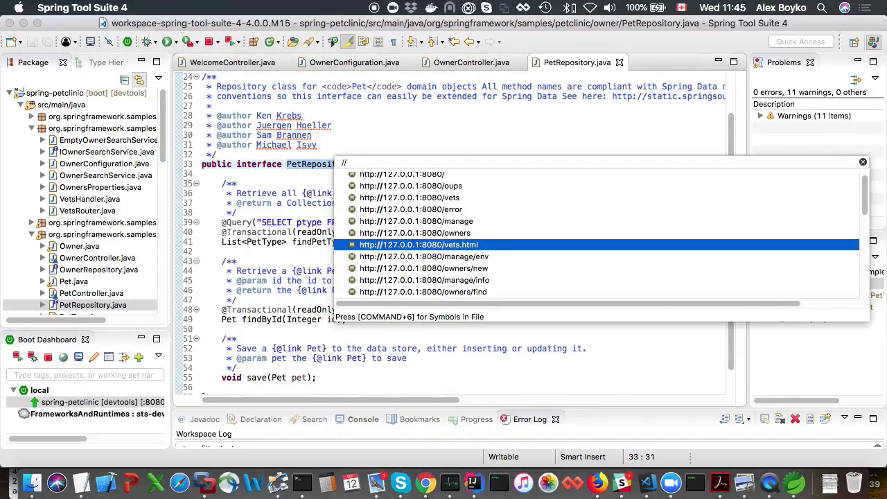
mouse_move(393, 269)
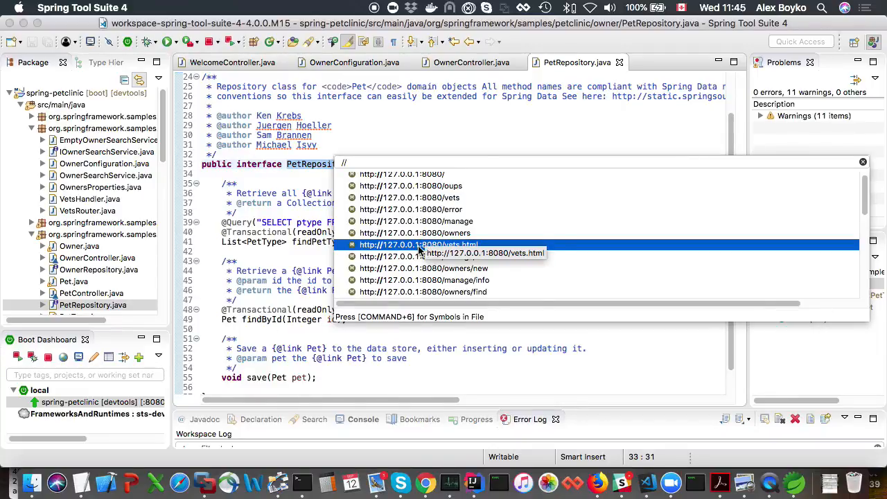
key(Escape)
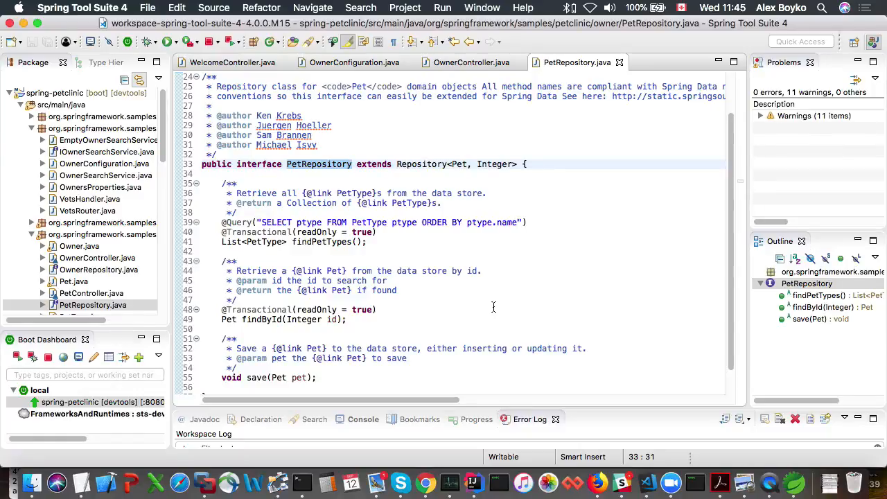
mouse_move(769, 482)
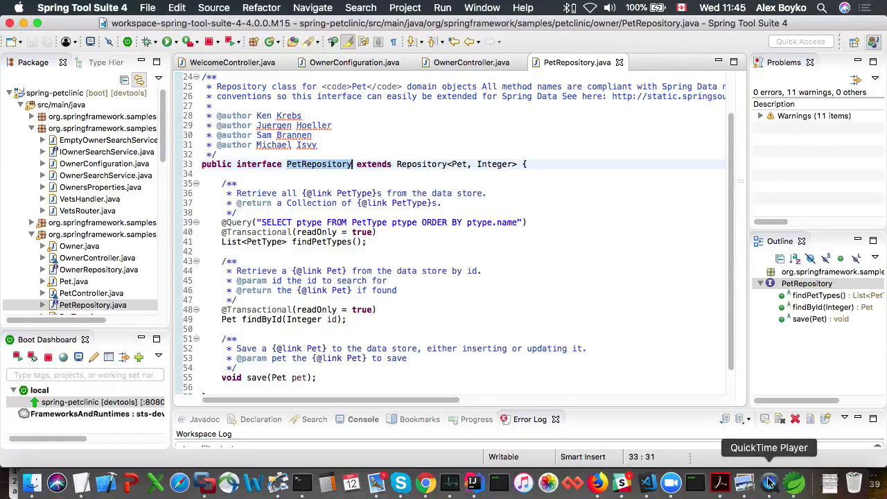